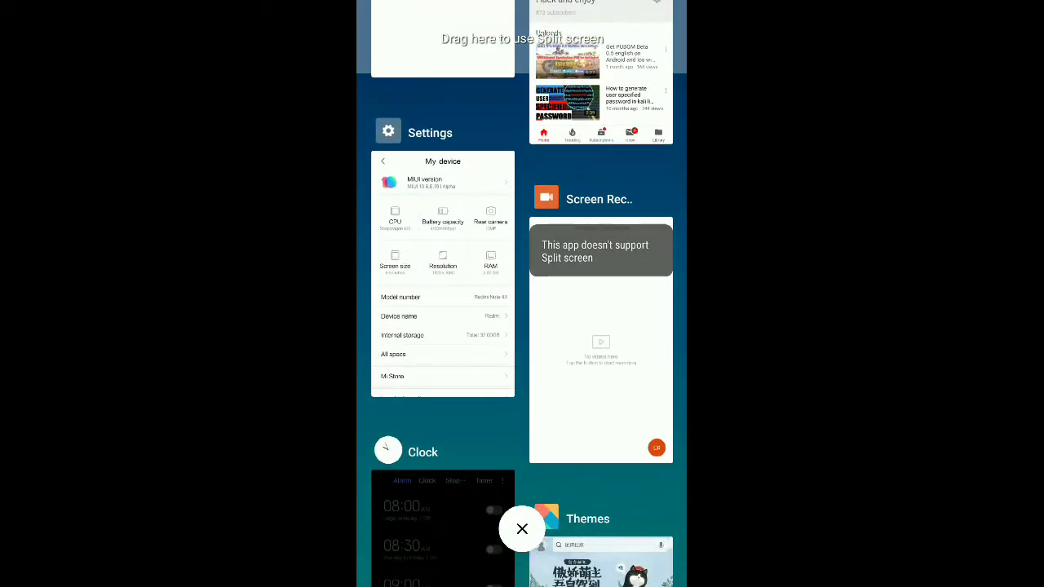
- Drag the Screen Recorder card toward the split-screen area in Recents
click(522, 528)
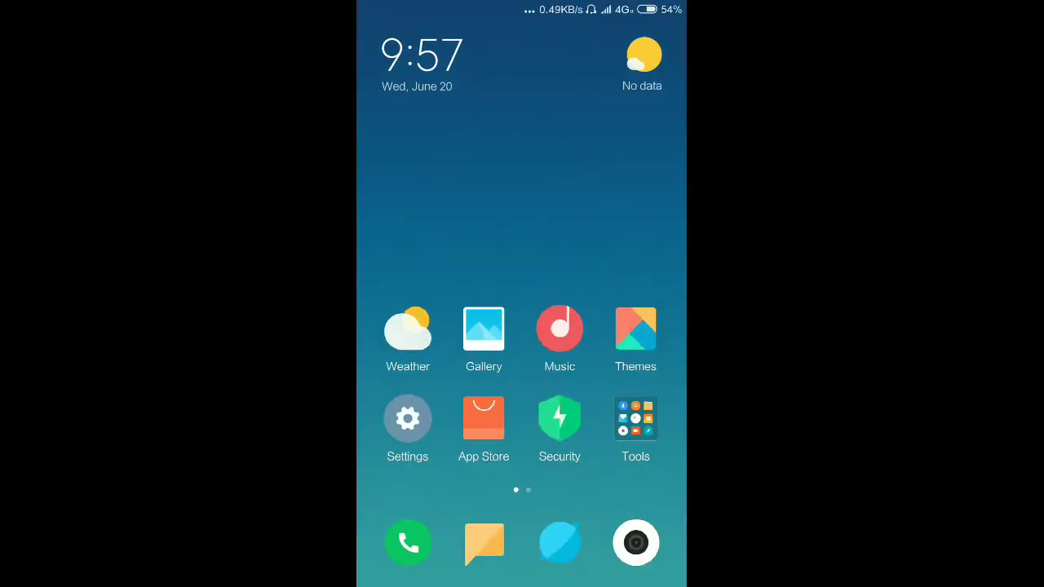
- Scroll through File Manager's Recent tab of screenshots, APK and WhatsApp images
scroll(left, 3)
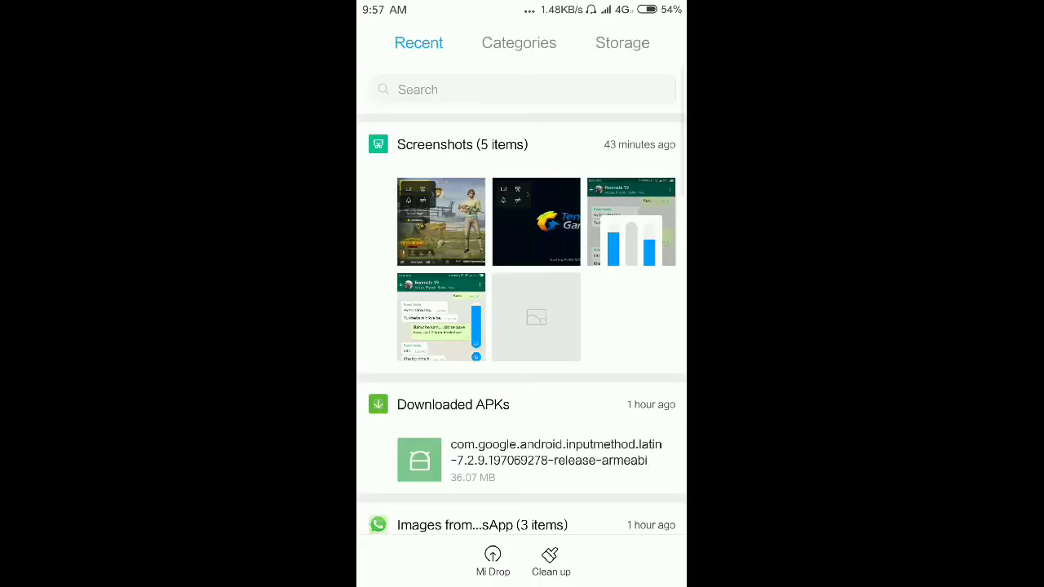
scroll(down, 3)
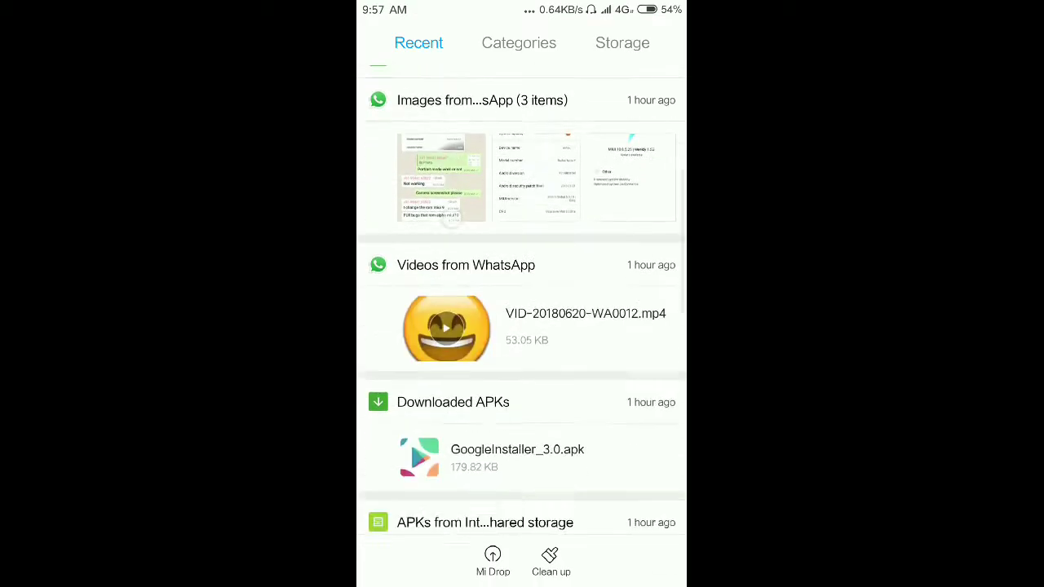
key(home)
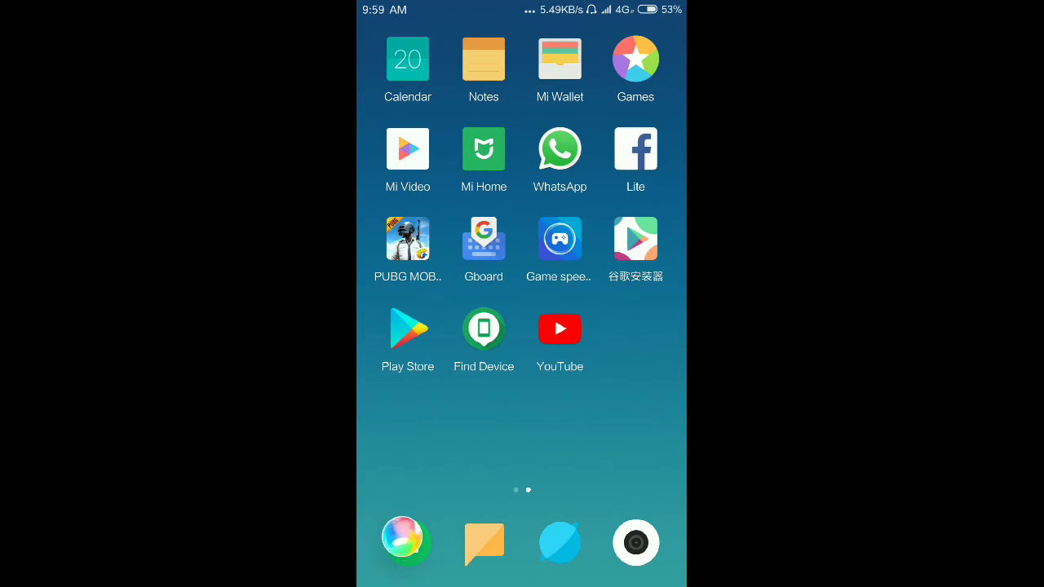
- Launch Game speed booster from the home screen's second page
click(408, 240)
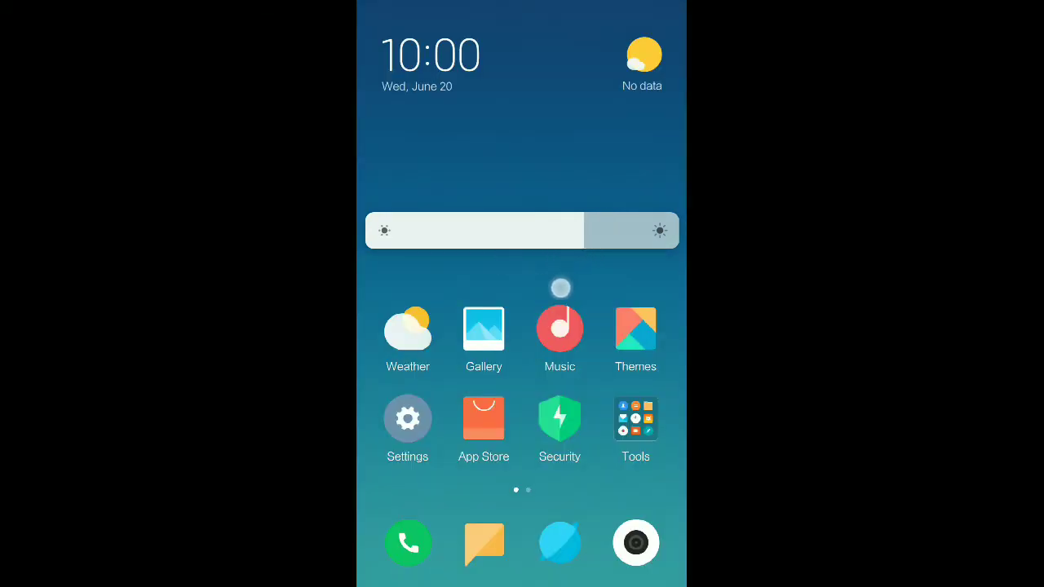
- Launch the Music app from its home screen icon
click(560, 330)
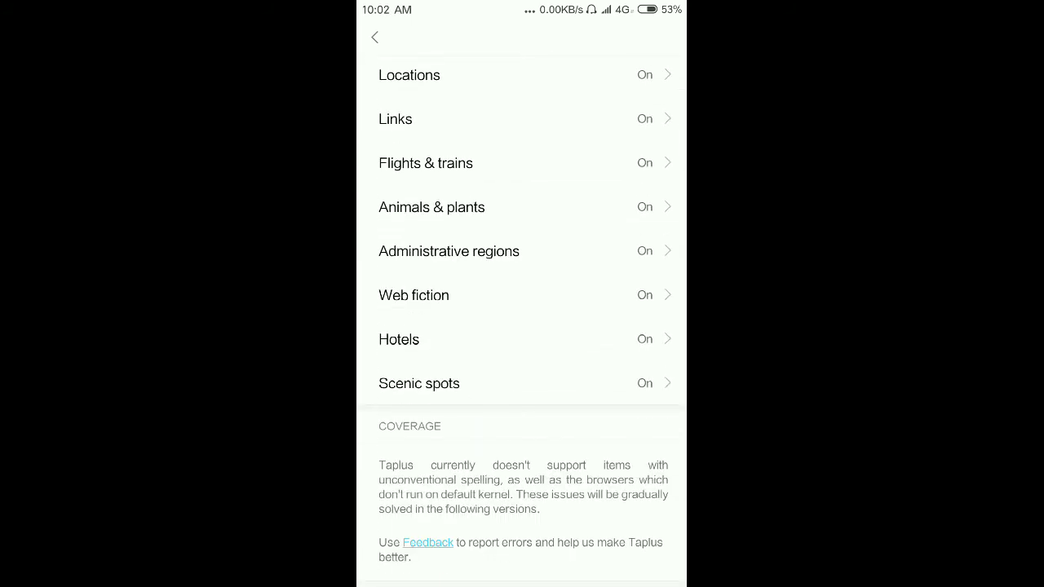
- Scroll back to the top of the Taplus categories and return home
scroll(up, 3)
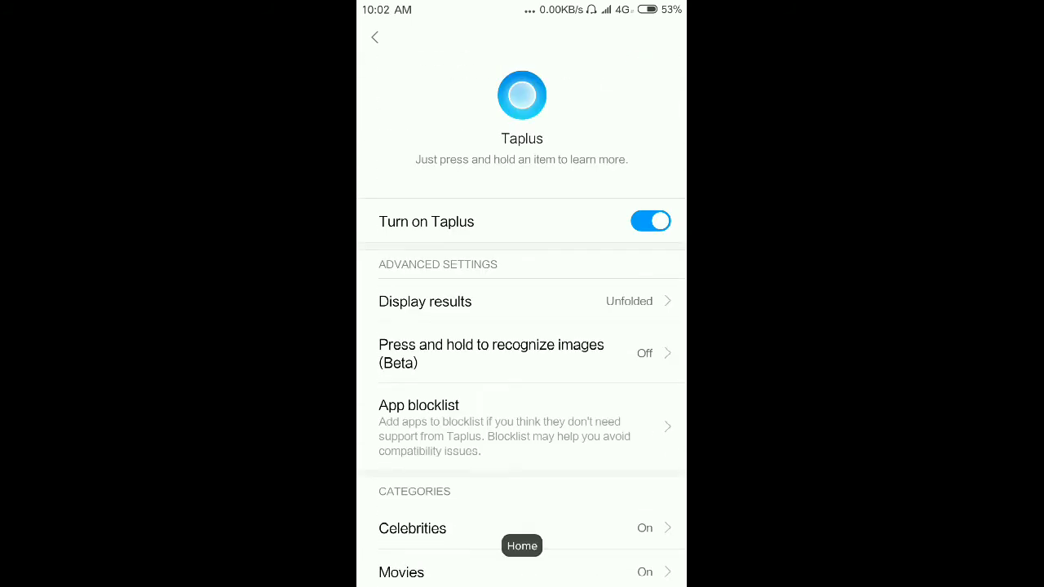
click(521, 545)
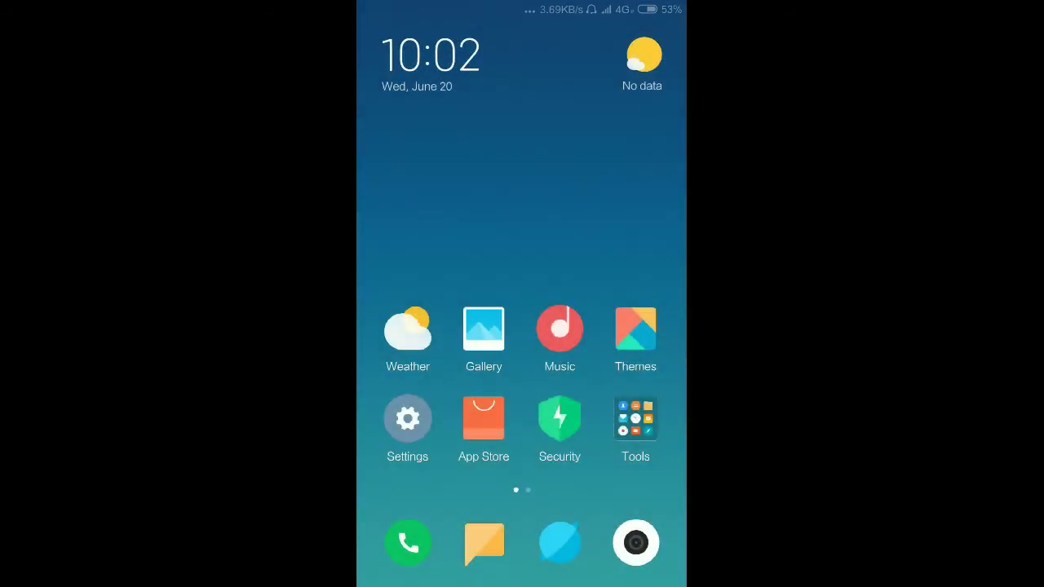
click(406, 419)
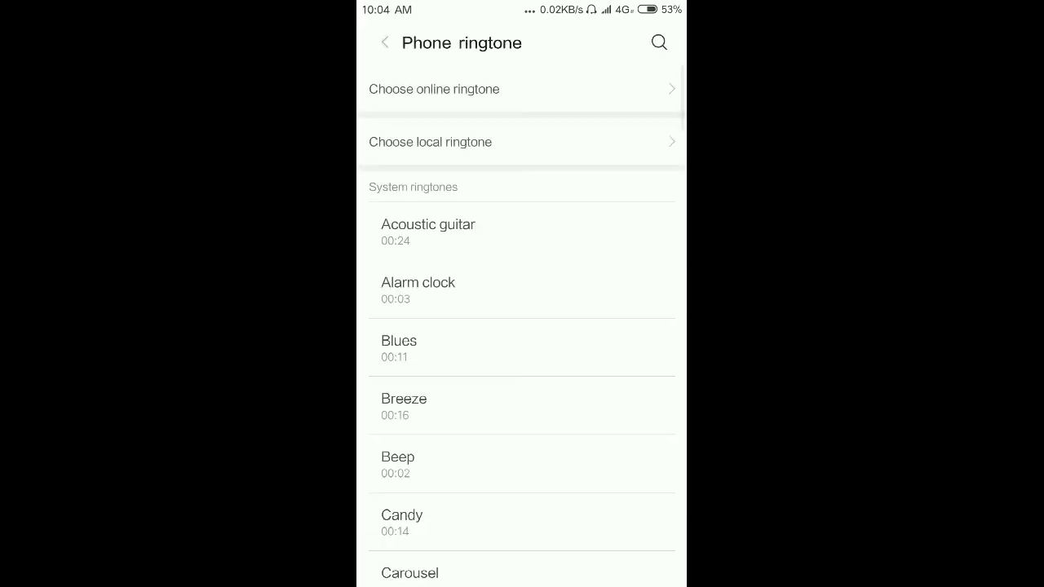
- Pick Kung fu as the incoming-call ringtone from the system ringtones
click(384, 42)
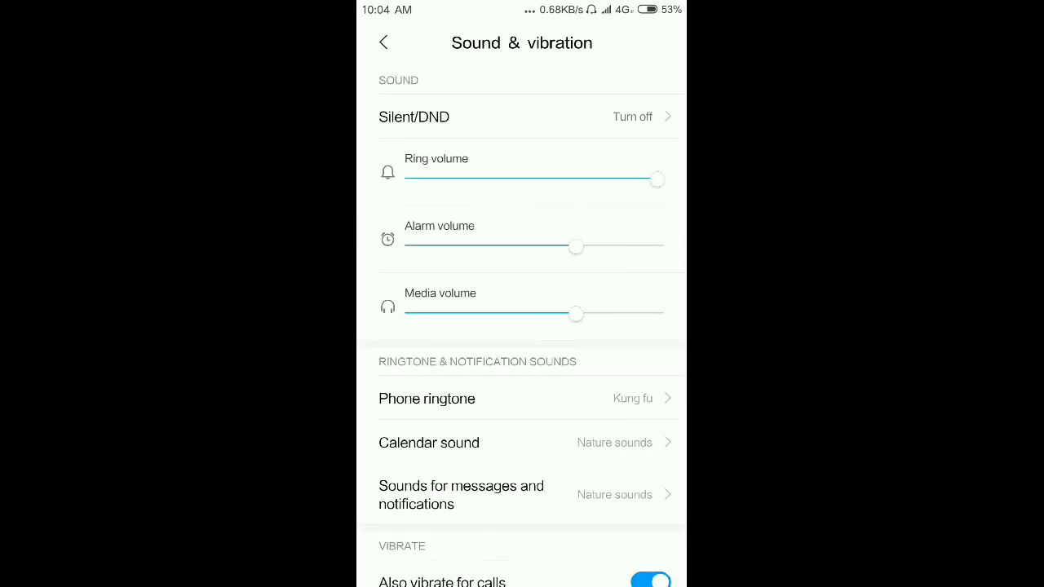